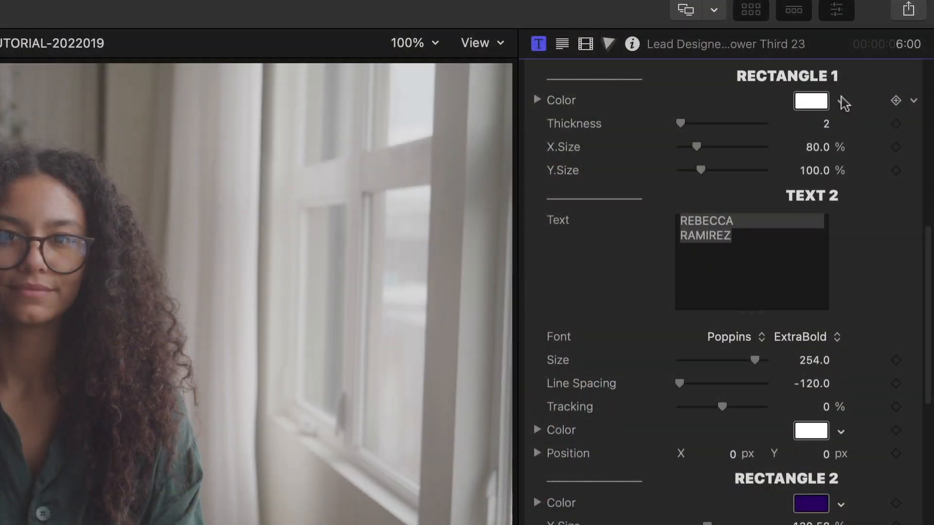
- Open the Colors window for the lower-third title's Rectangle 1 line color
left_click(811, 431)
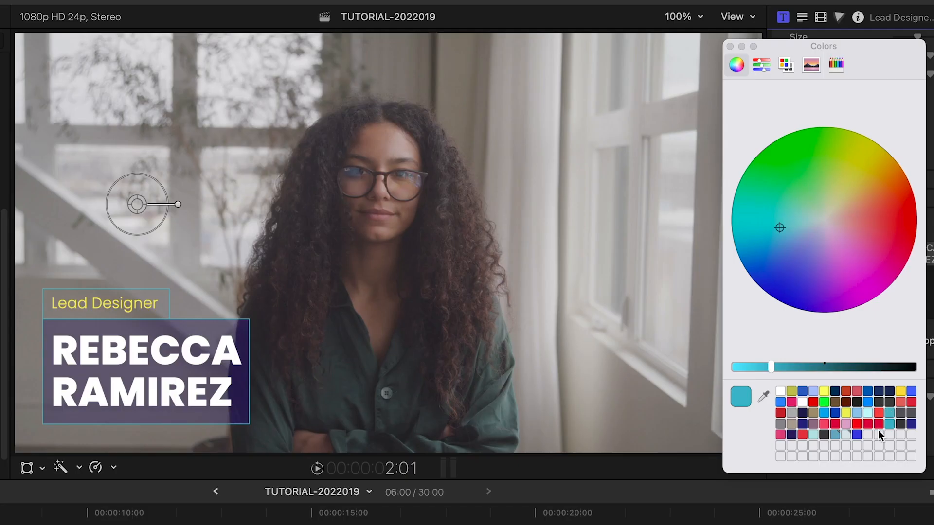